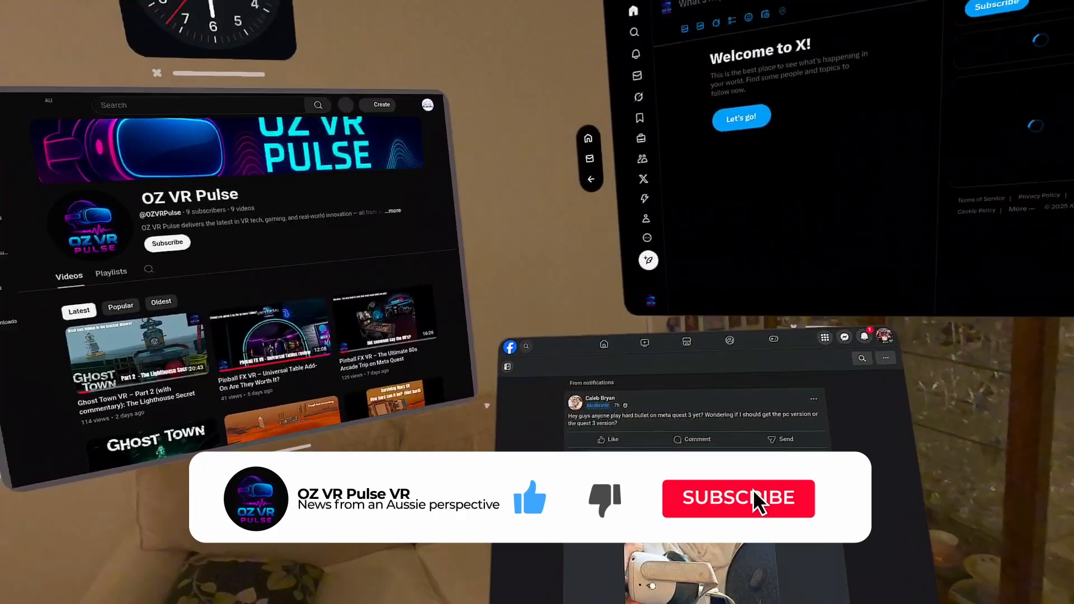
Step: Open the Ghost Town VR Part 2 Lighthouse Secret video and enter cinema mode
{"action": "left_click", "coordinate": [738, 497]}
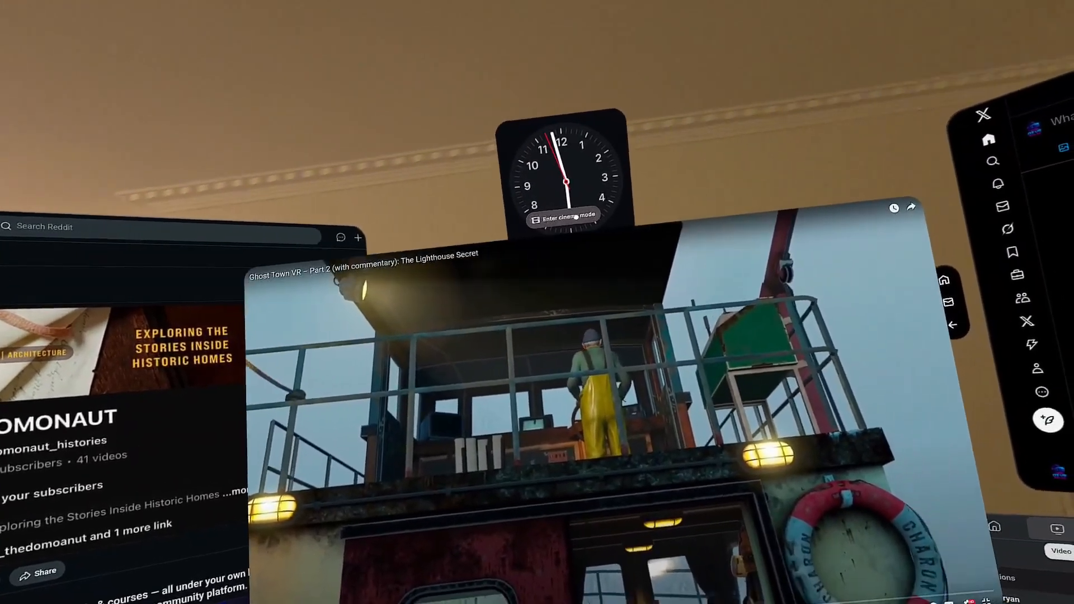
{"action": "left_click", "coordinate": [563, 216]}
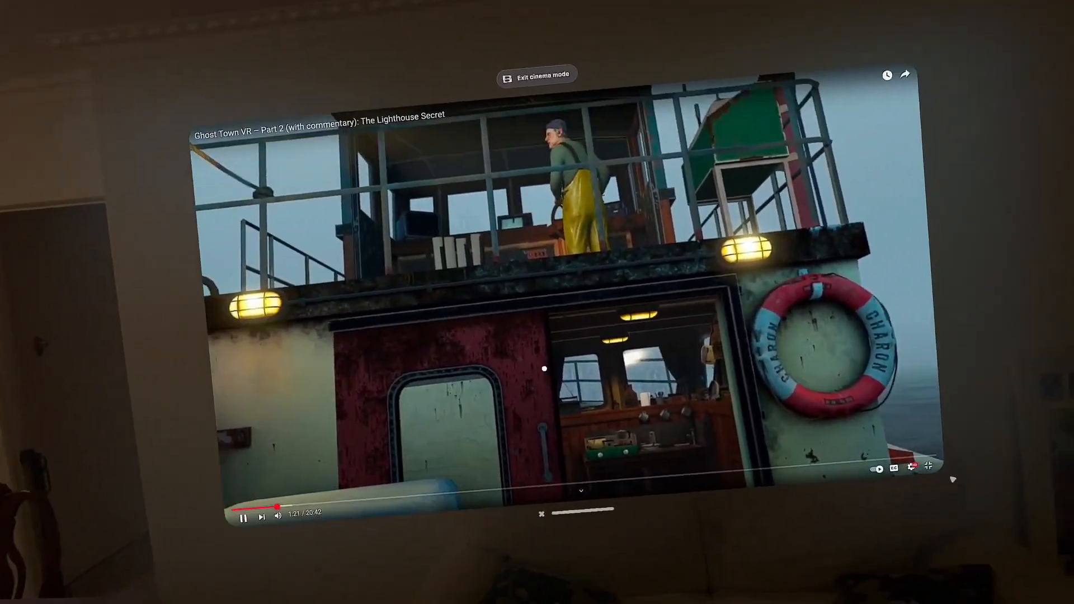